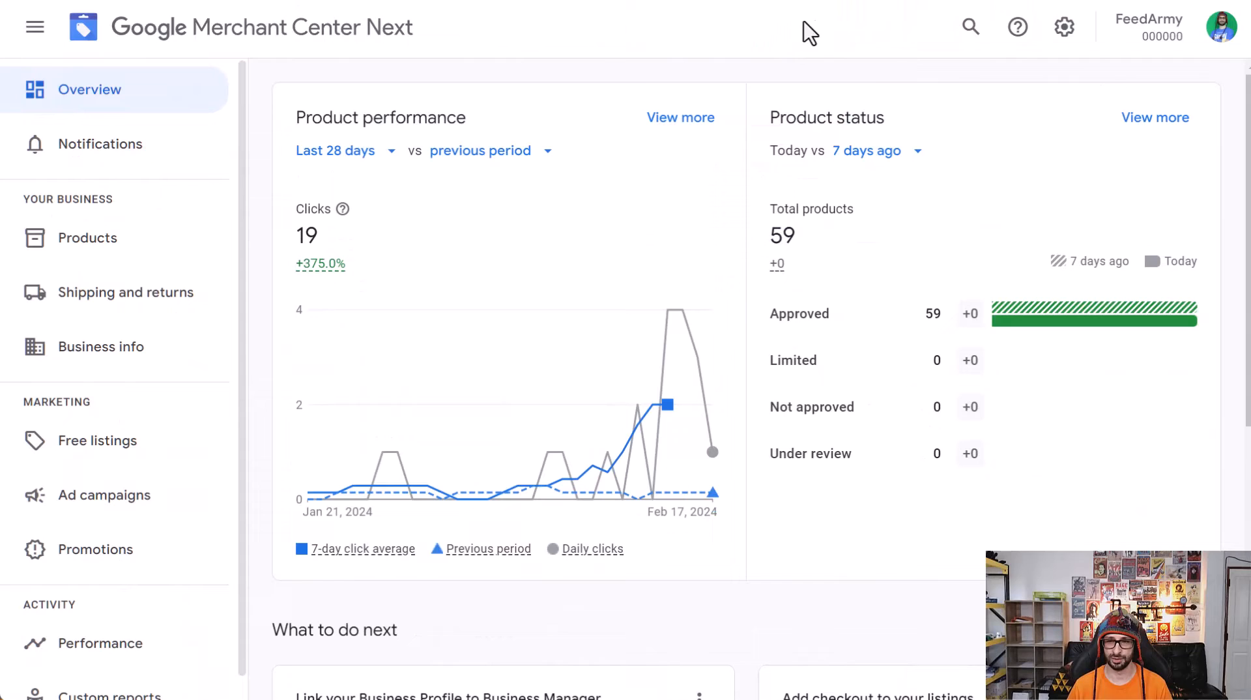
mouse_move(1064, 26)
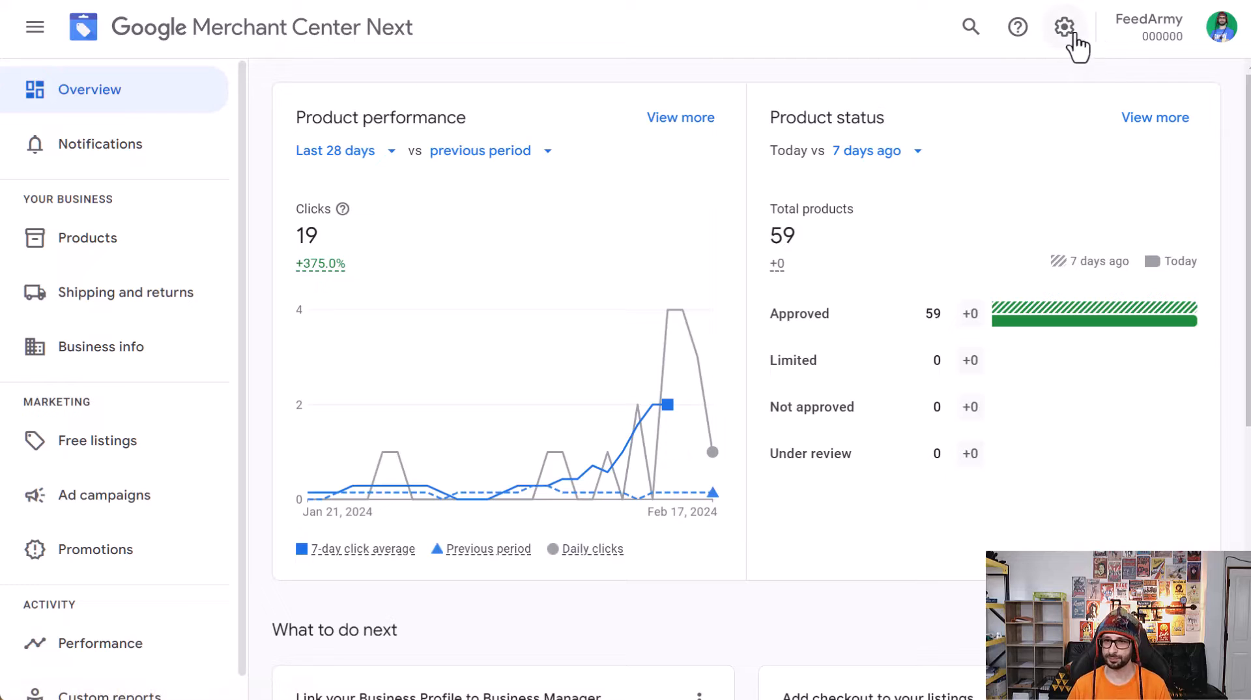
mouse_move(1063, 26)
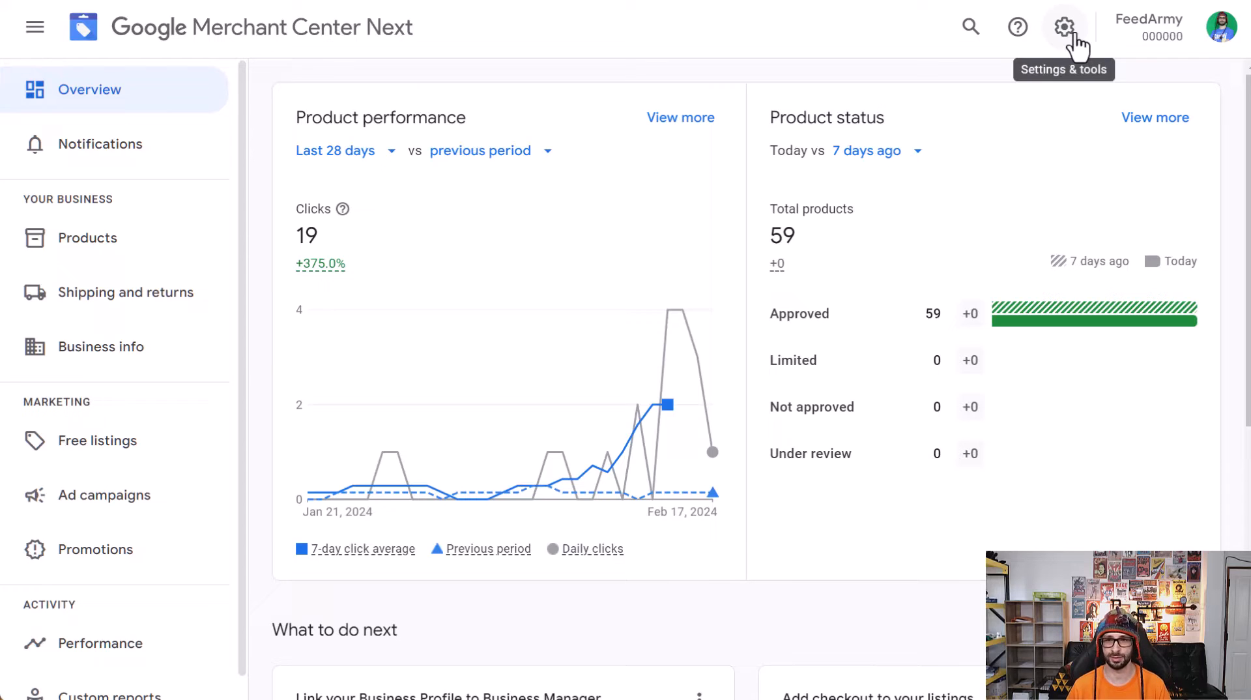
Open the Settings & tools menu from the gear icon in the top bar
left_click(1064, 26)
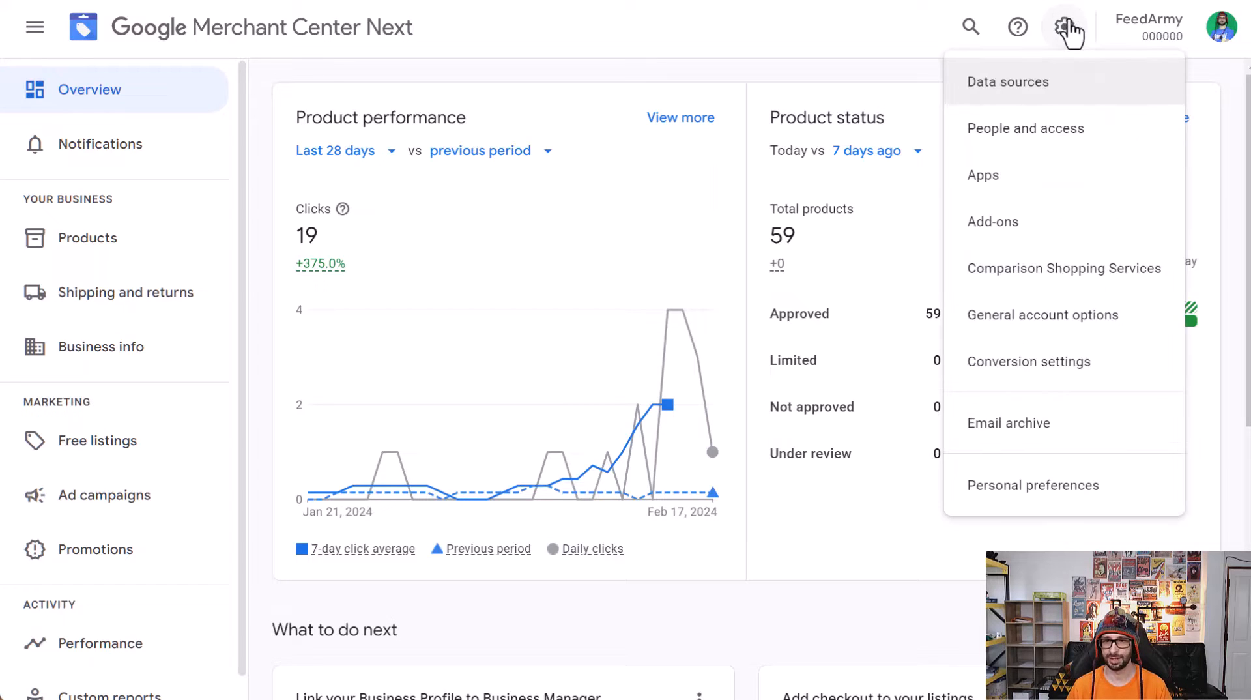
mouse_move(993, 116)
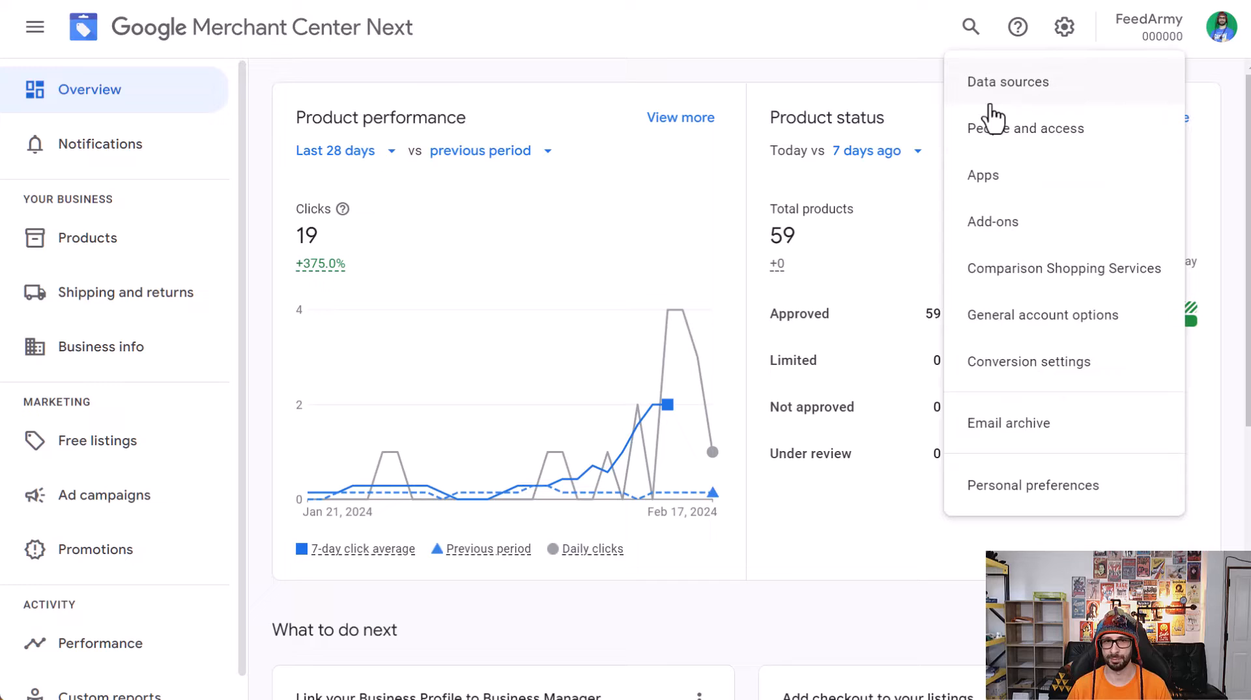
Go to People and access and review the Users list
left_click(1028, 128)
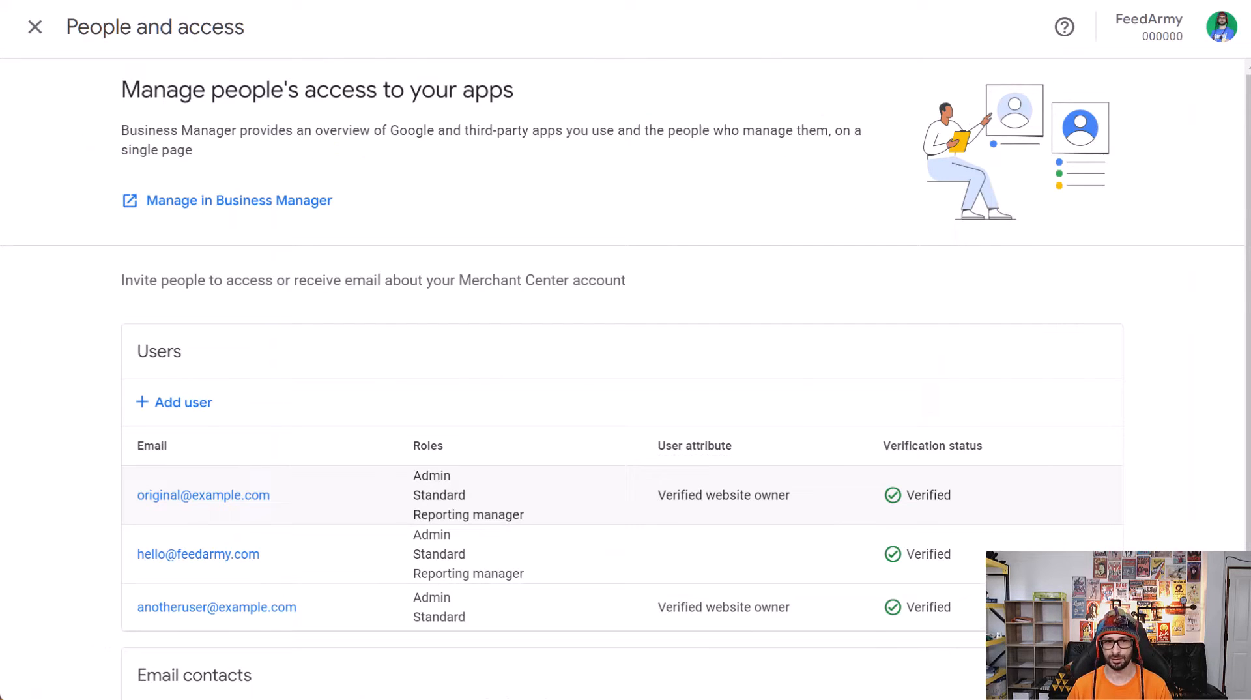
mouse_move(196, 423)
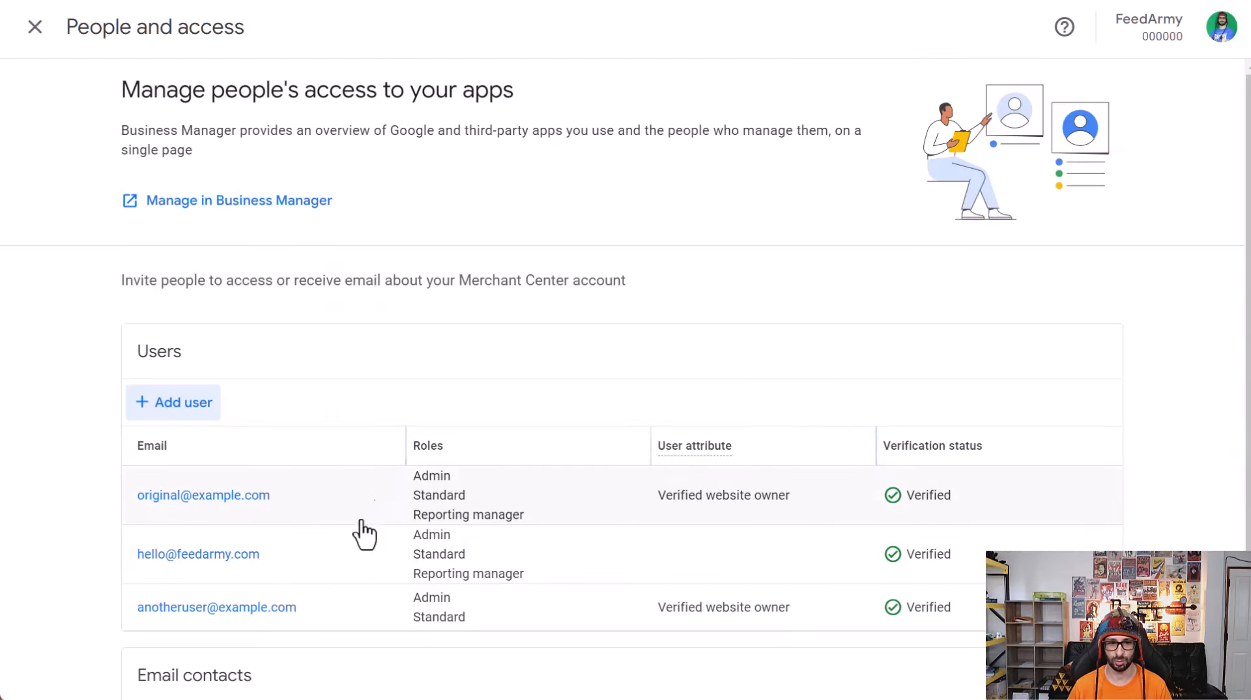
scroll("down", 3)
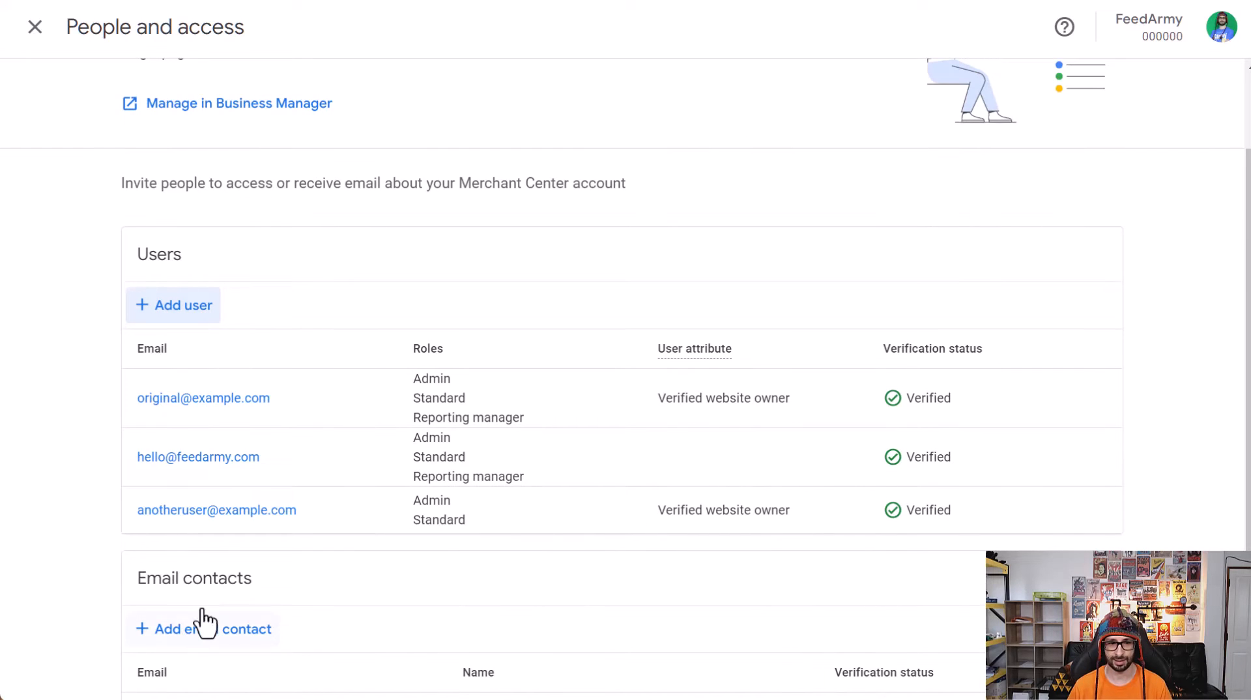
mouse_move(227, 642)
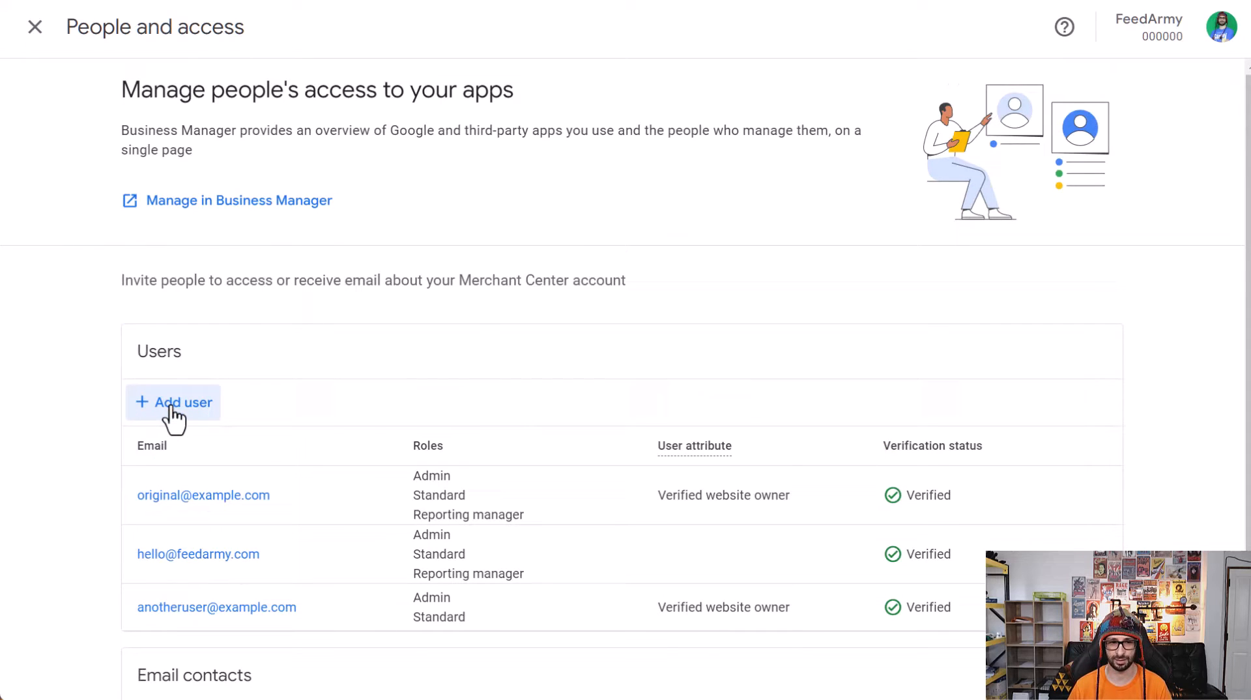
left_click(174, 402)
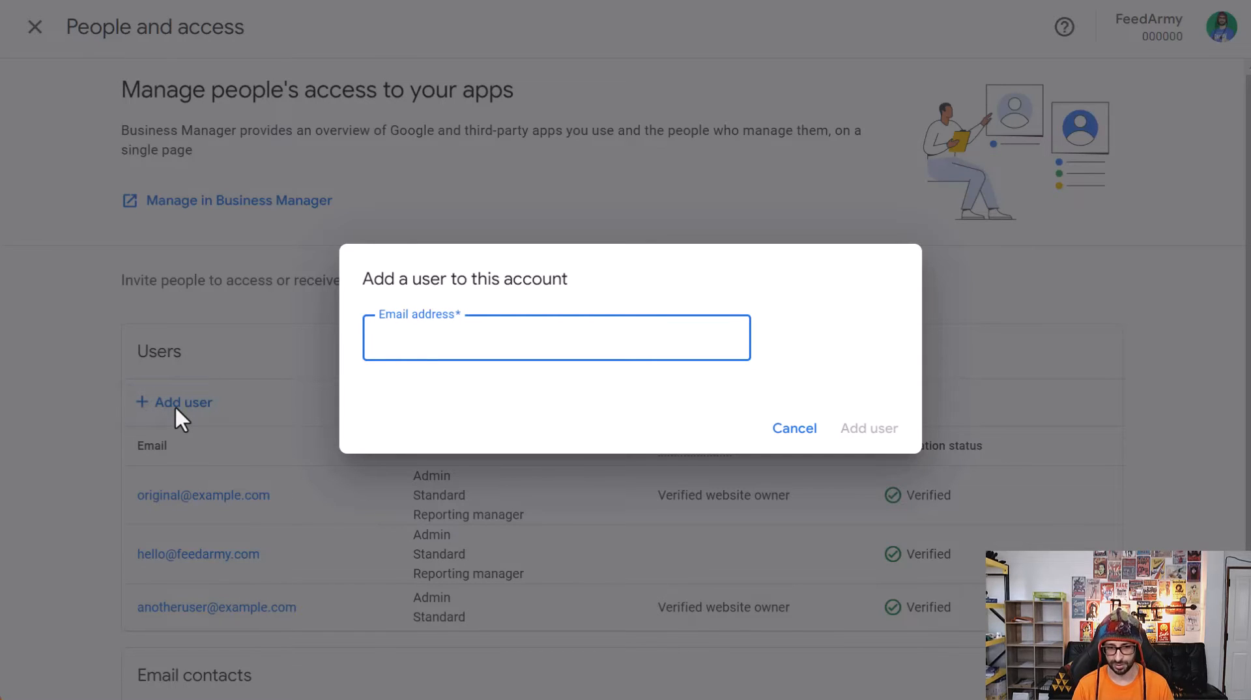
type("example@example.com")
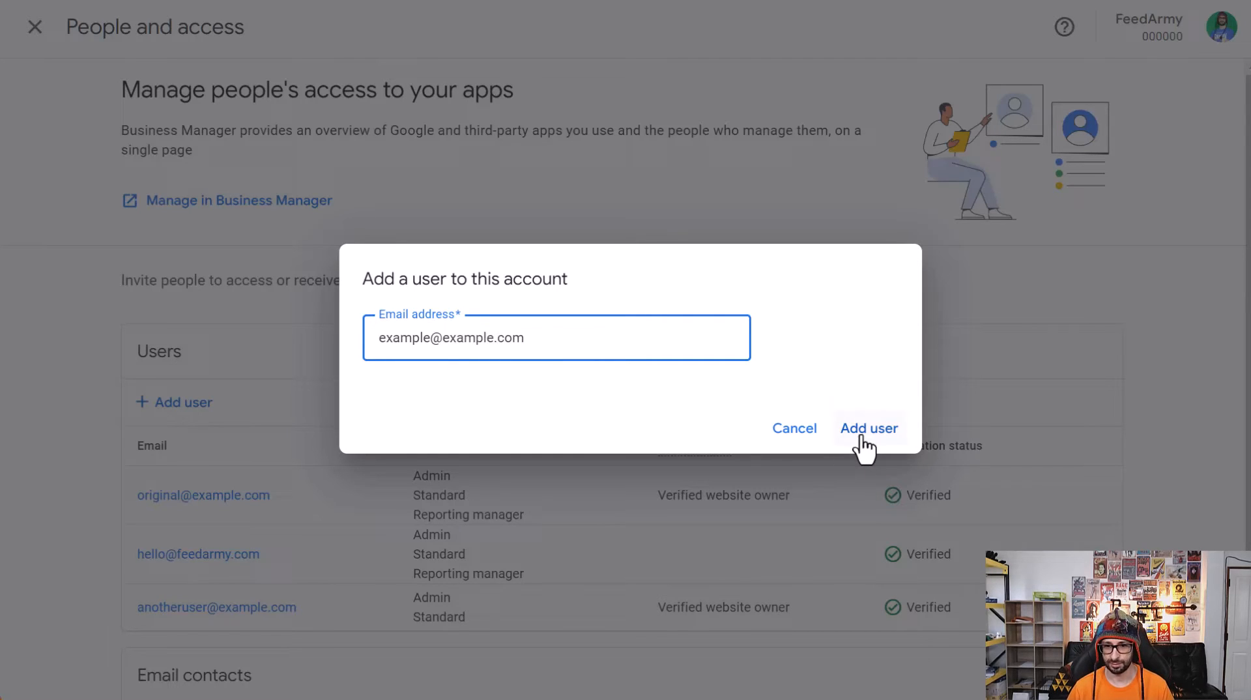
left_click(868, 428)
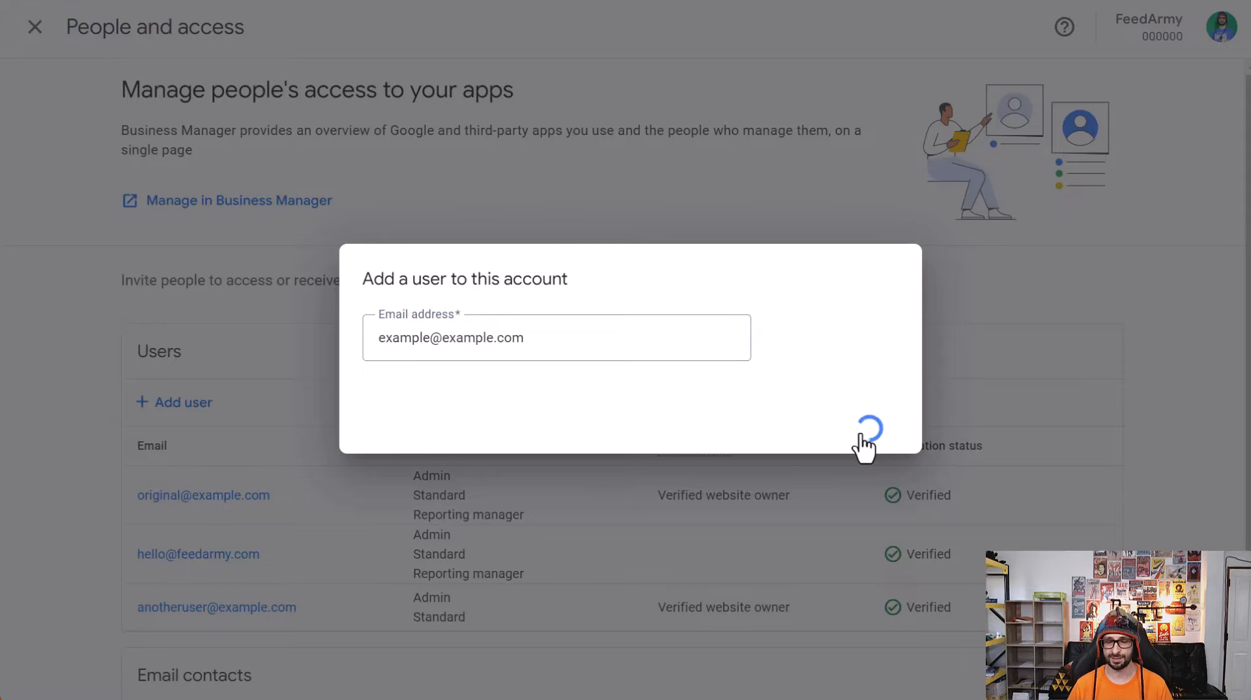
Grant the new user Admin and Reporting manager roles alongside Standard
left_click(865, 439)
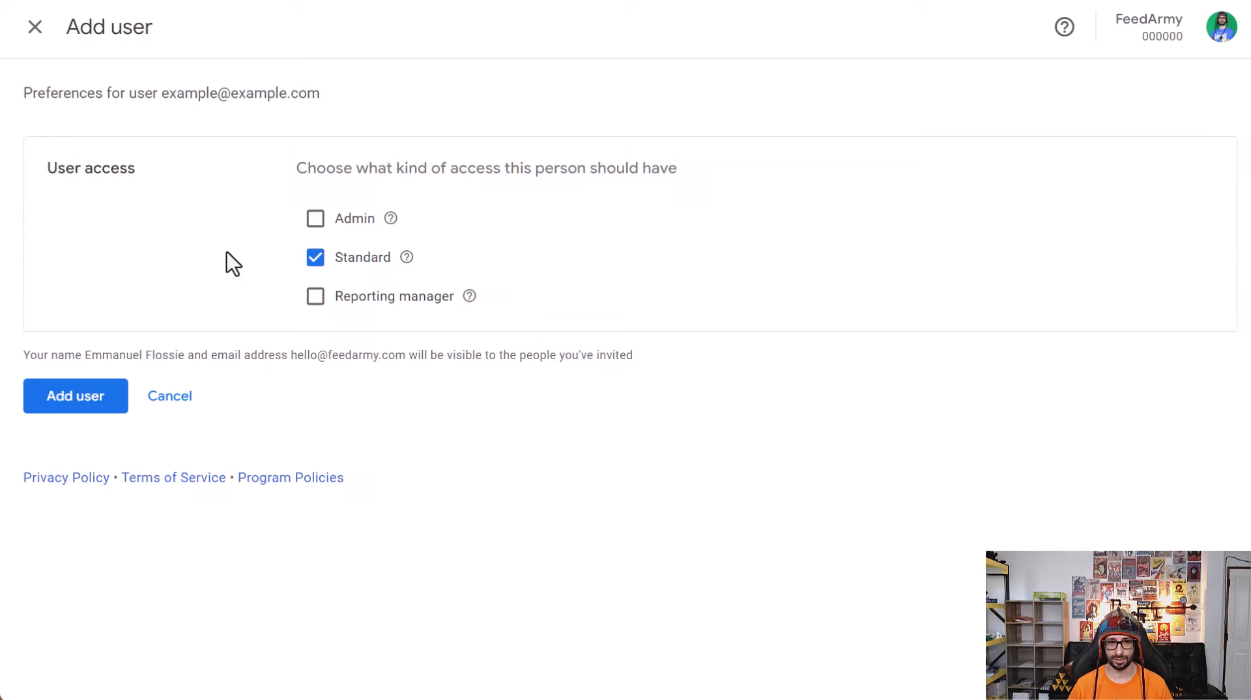
left_click(316, 217)
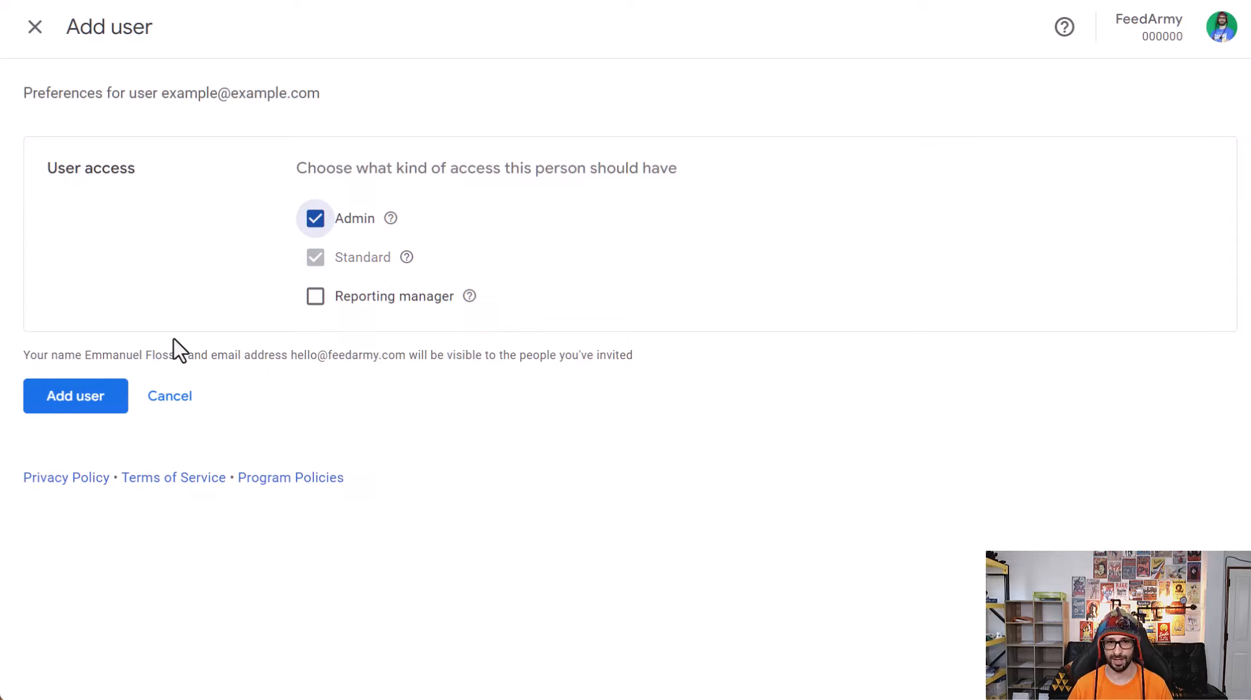
mouse_move(363, 222)
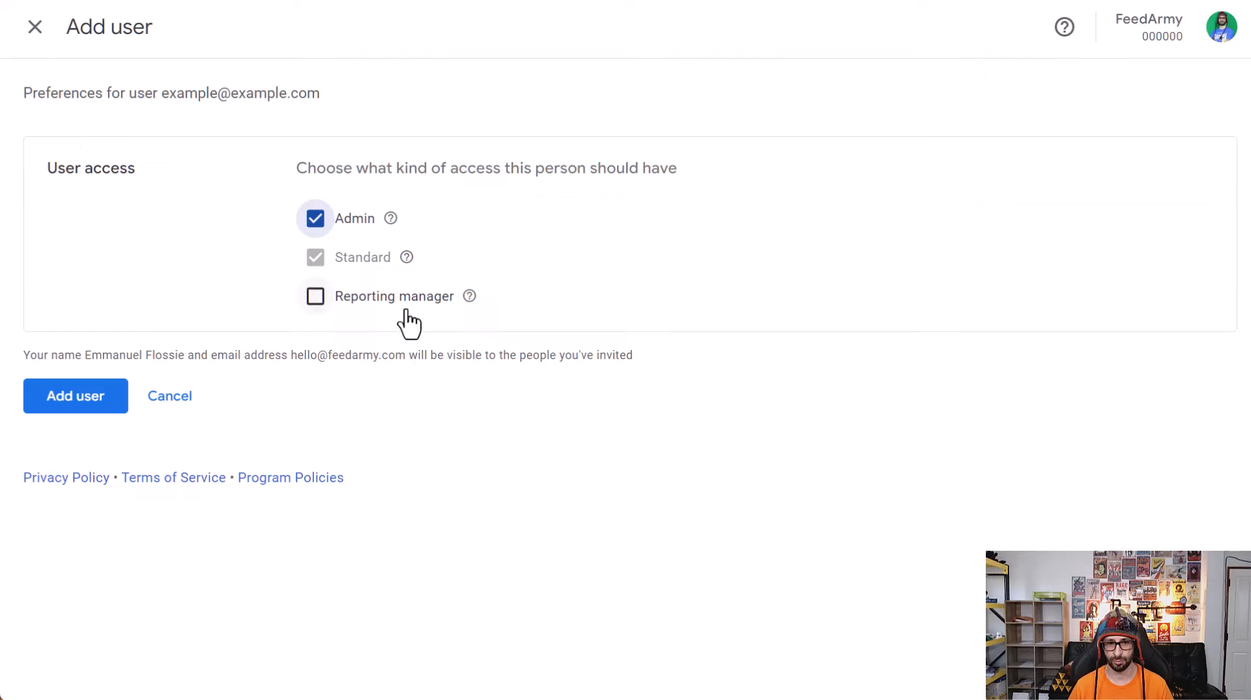
left_click(316, 296)
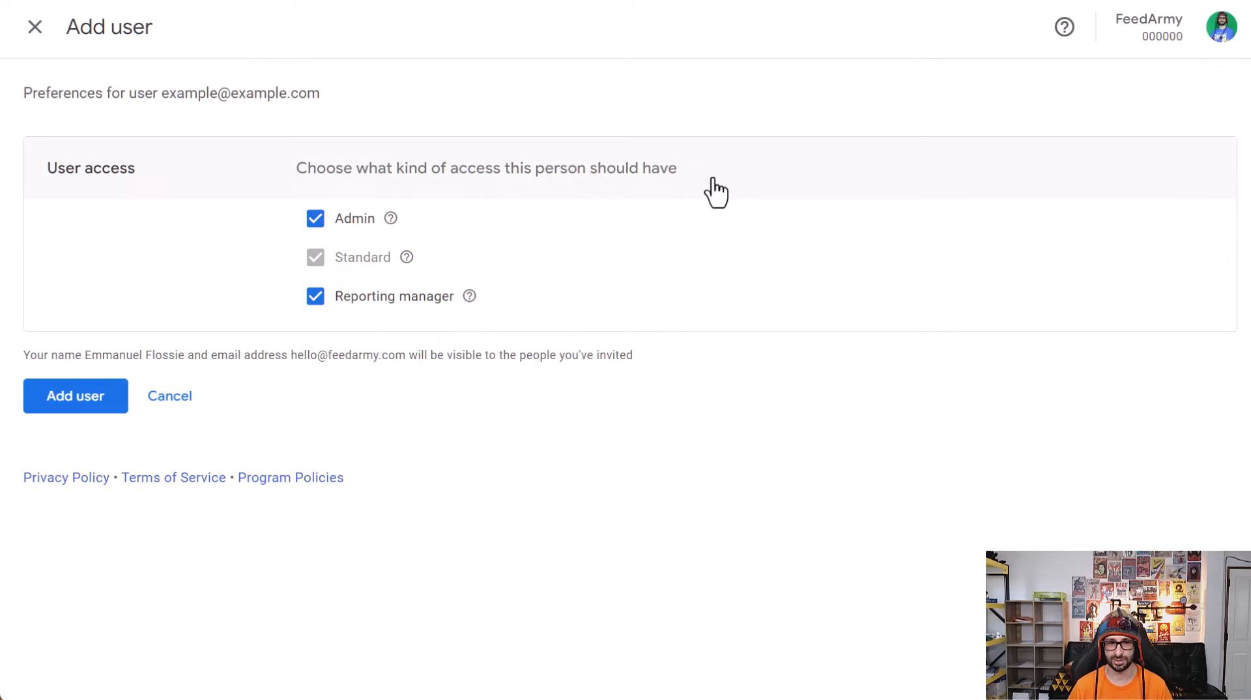
mouse_move(266, 331)
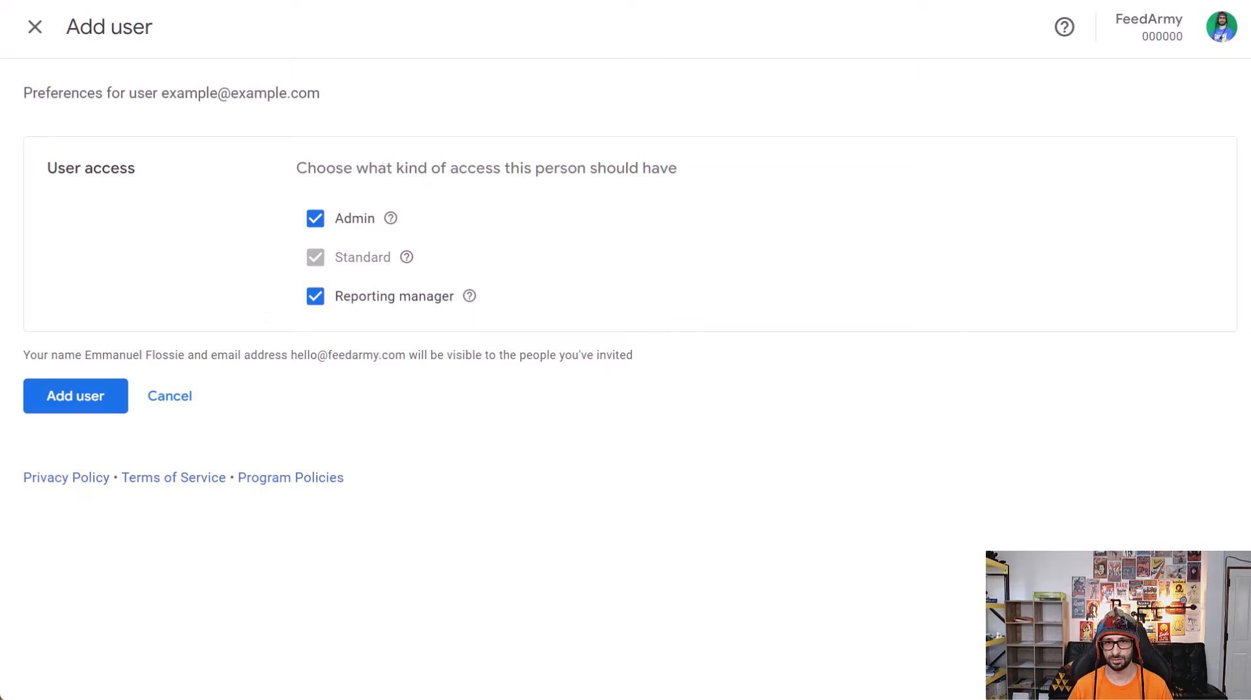
mouse_move(507, 143)
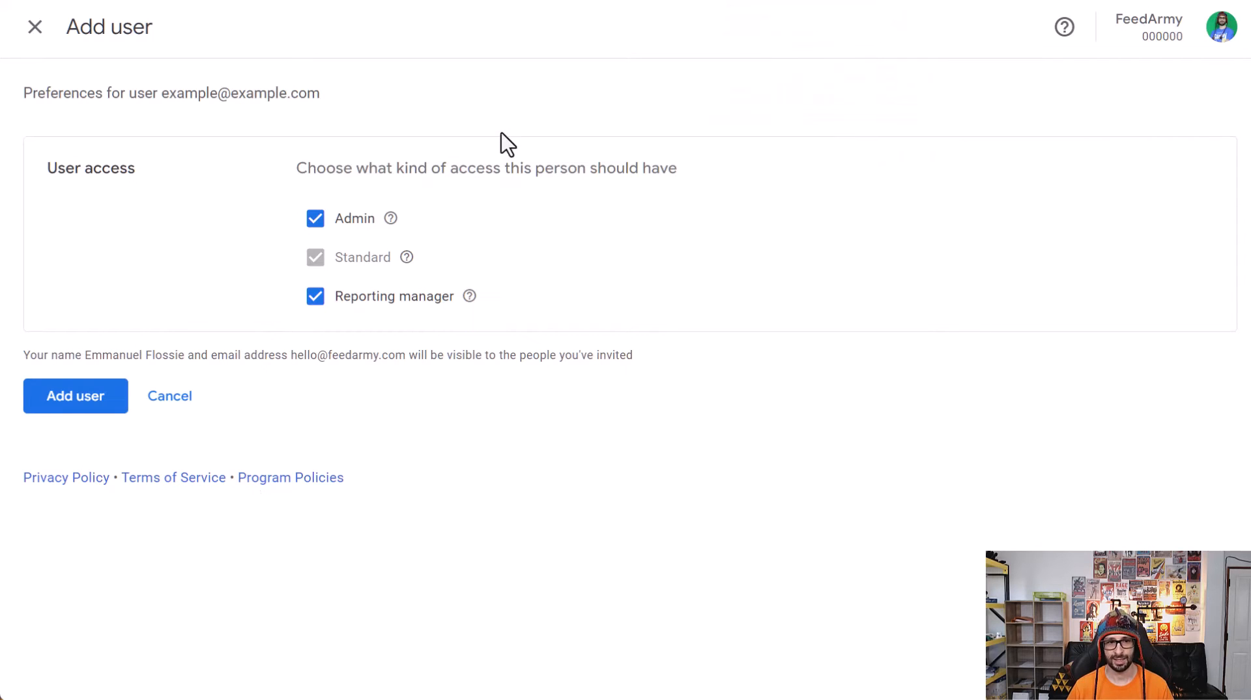
mouse_move(501, 125)
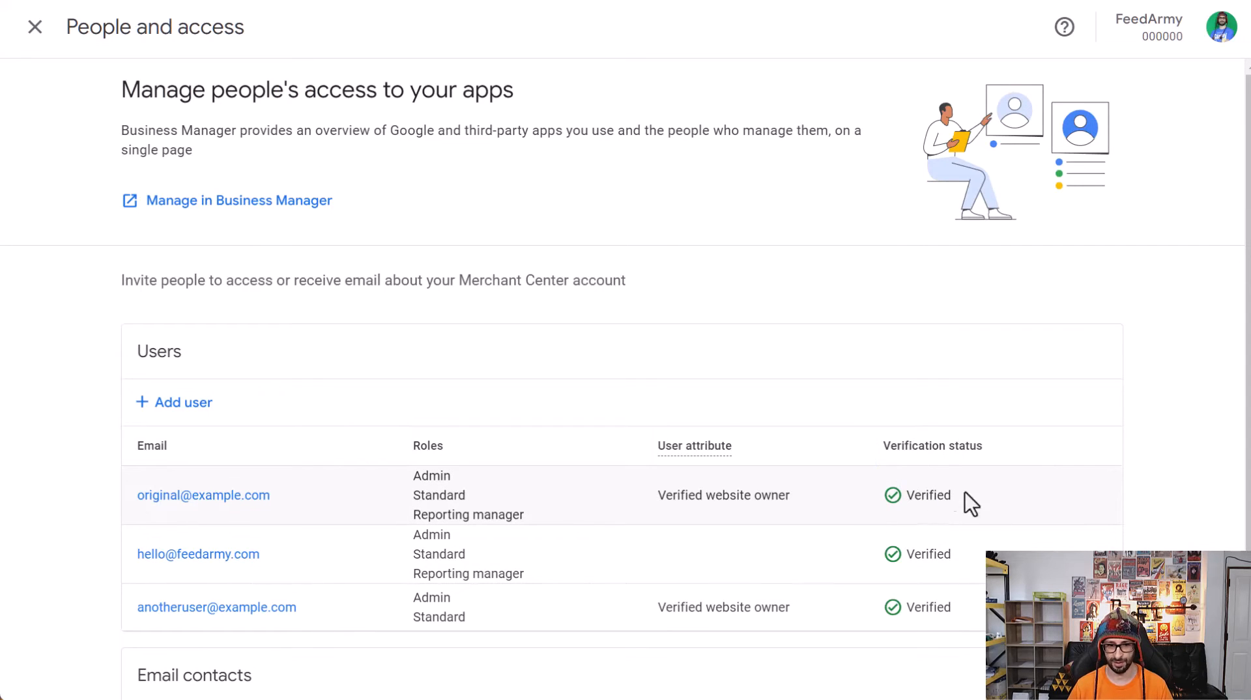
mouse_move(312, 535)
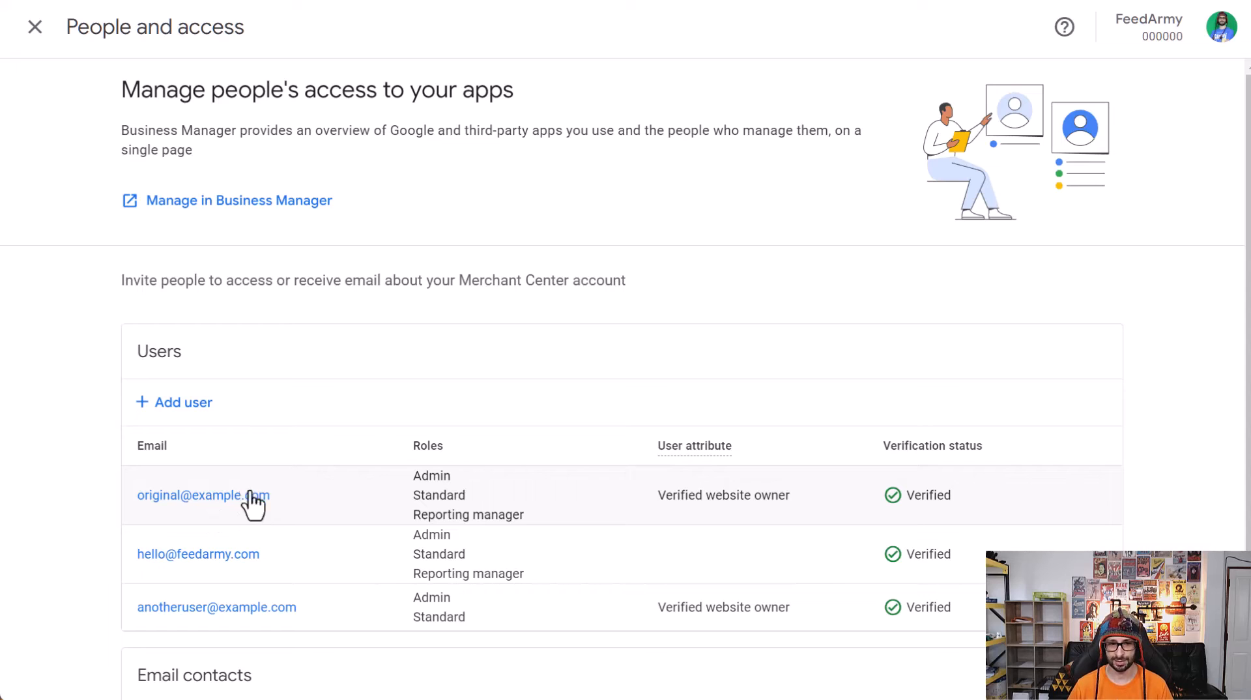
left_click(202, 494)
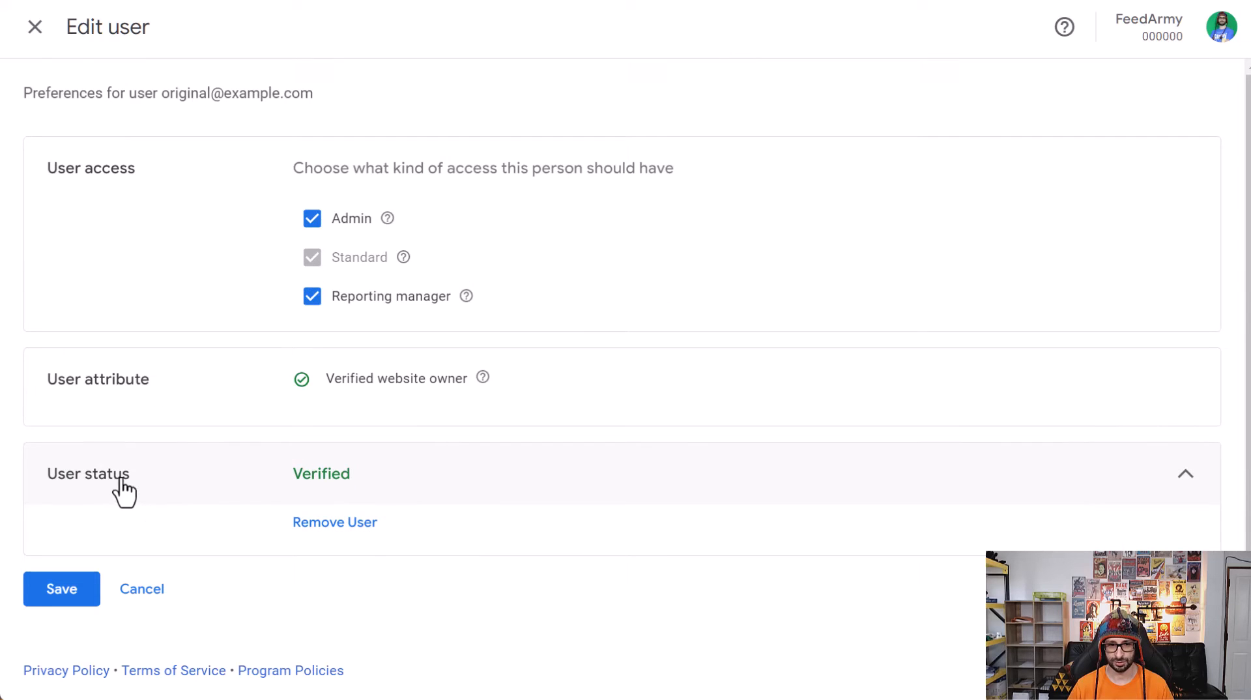
mouse_move(437, 541)
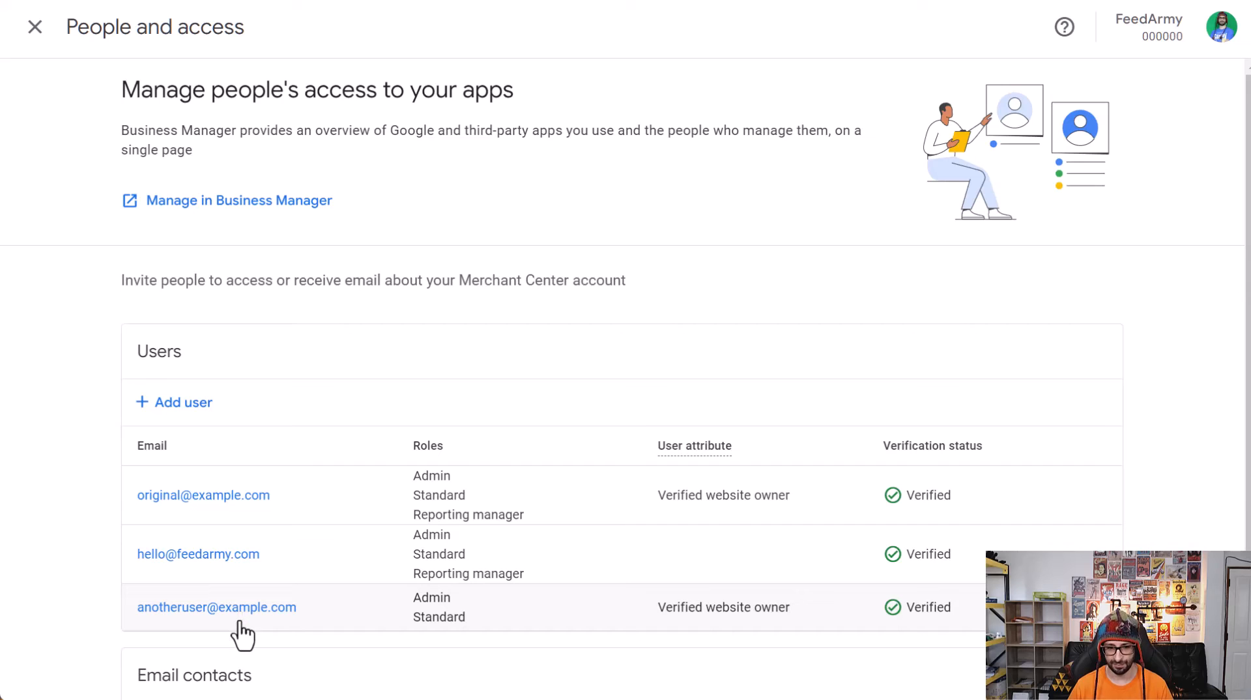
mouse_move(501, 610)
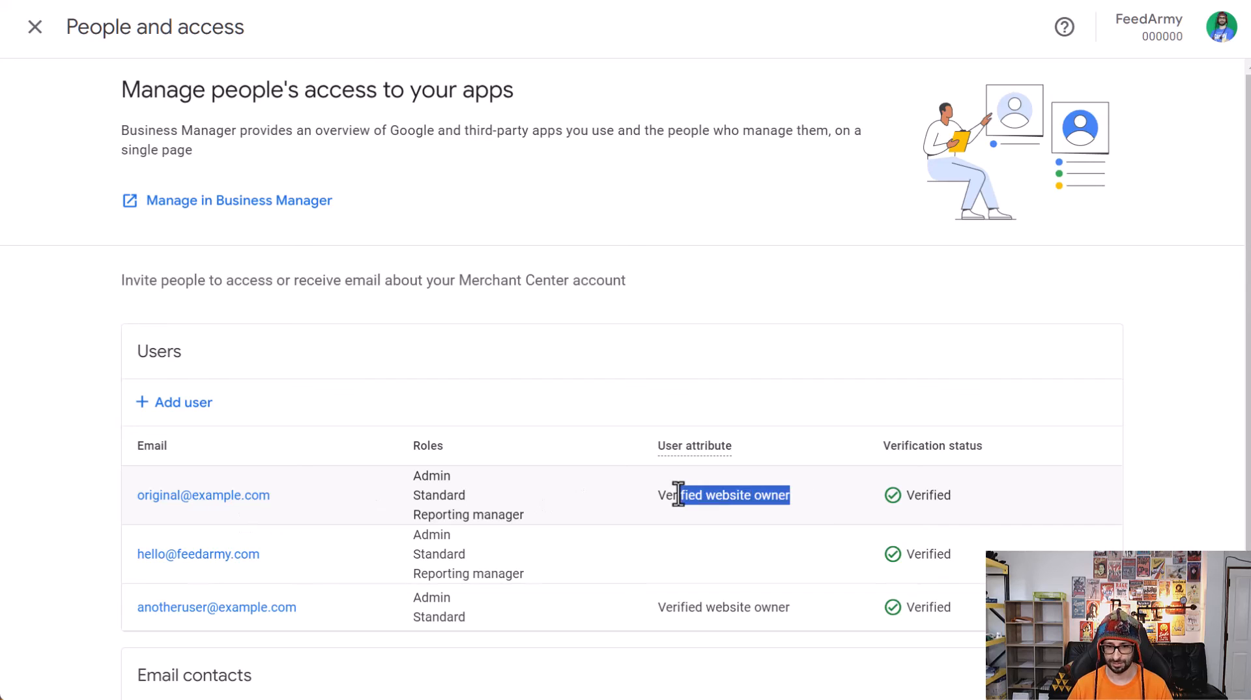
Open the Edit user page for the first listed user, the verified website owner
left_click(203, 495)
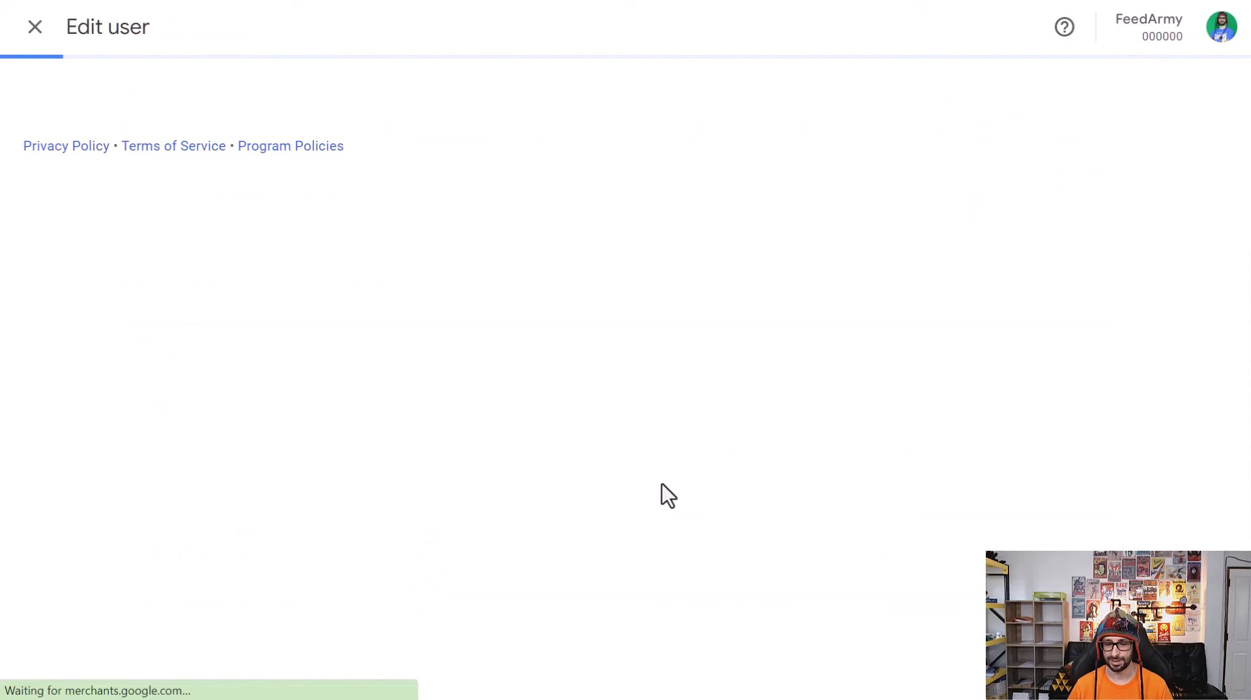